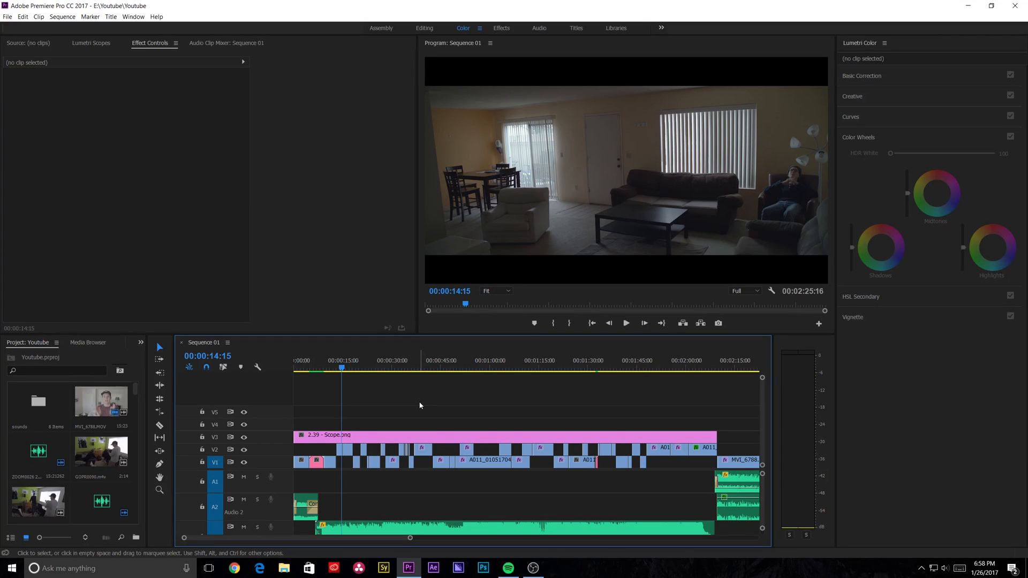
mouse_move(423, 409)
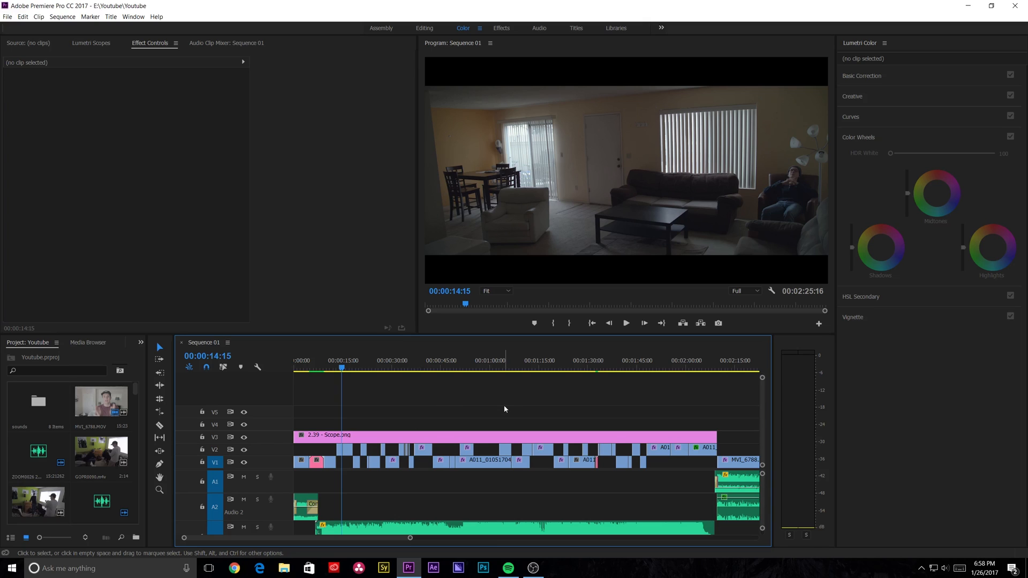
mouse_move(407, 418)
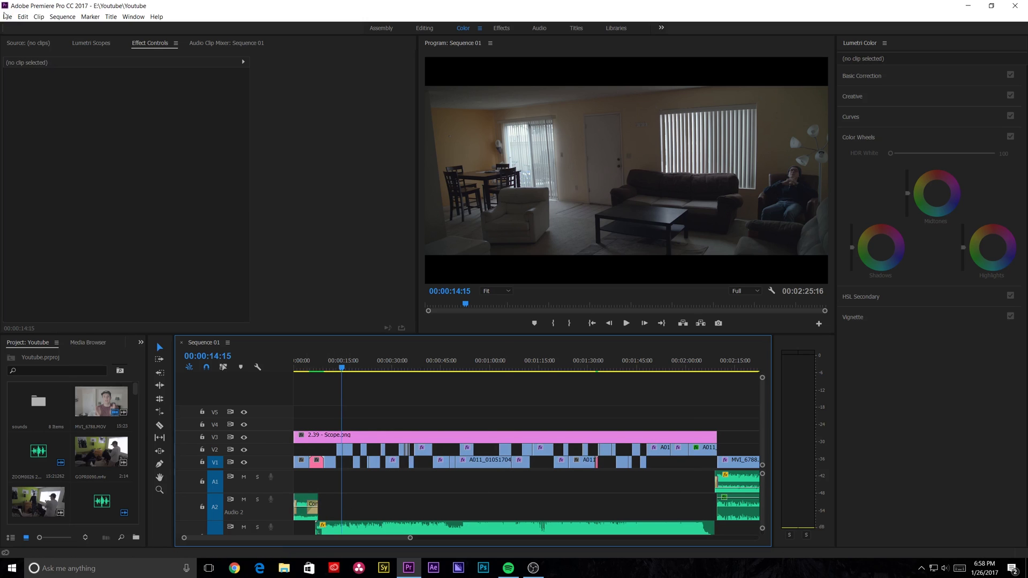
Open the media export settings for Sequence 01 from the File menu
click(7, 16)
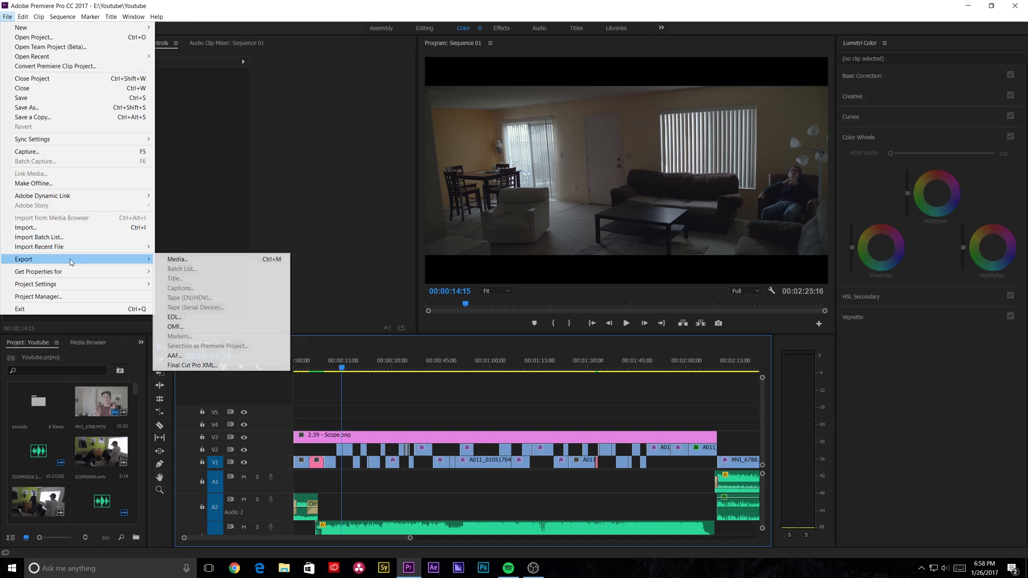
click(177, 259)
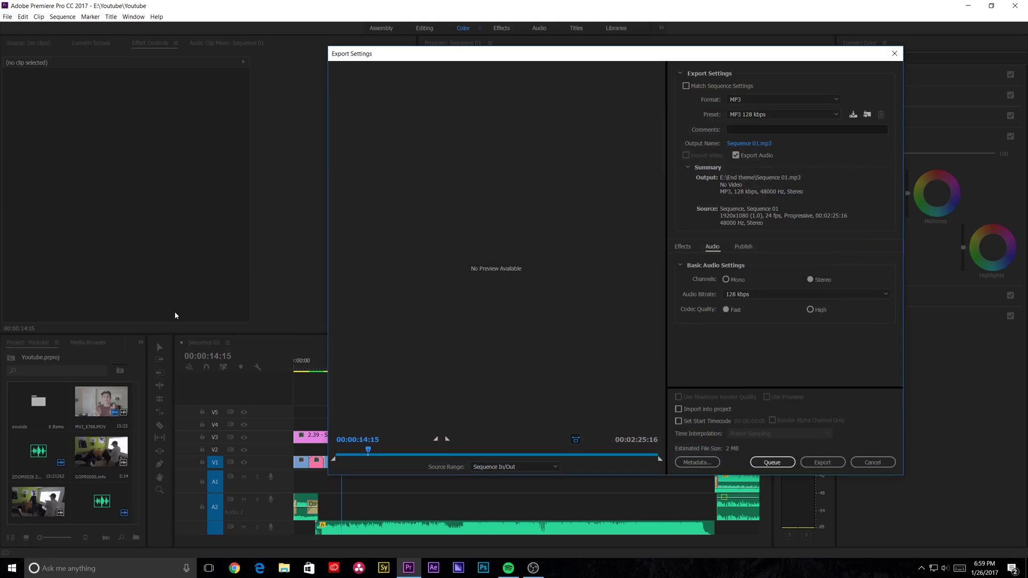
mouse_move(771, 479)
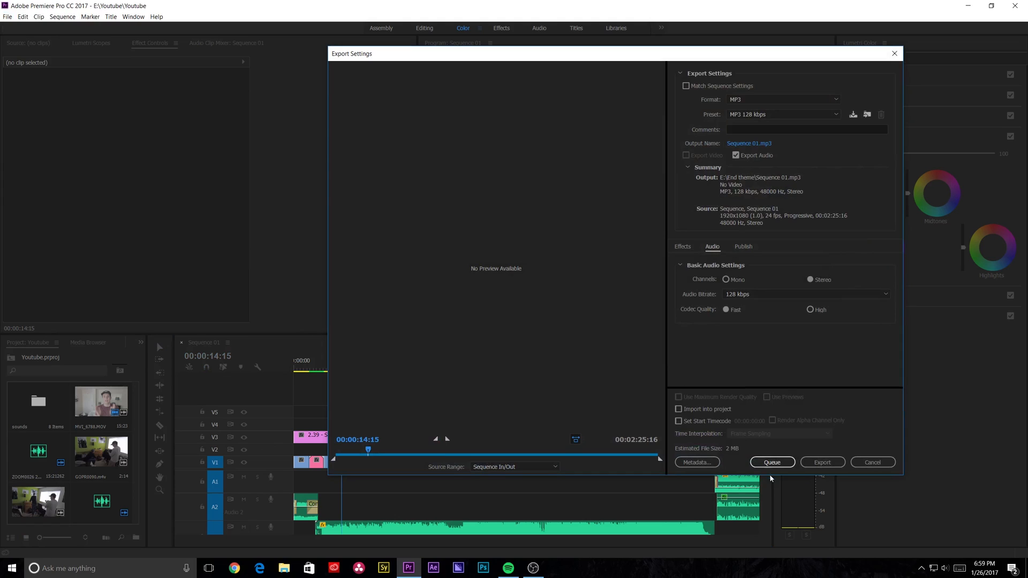
mouse_move(772, 462)
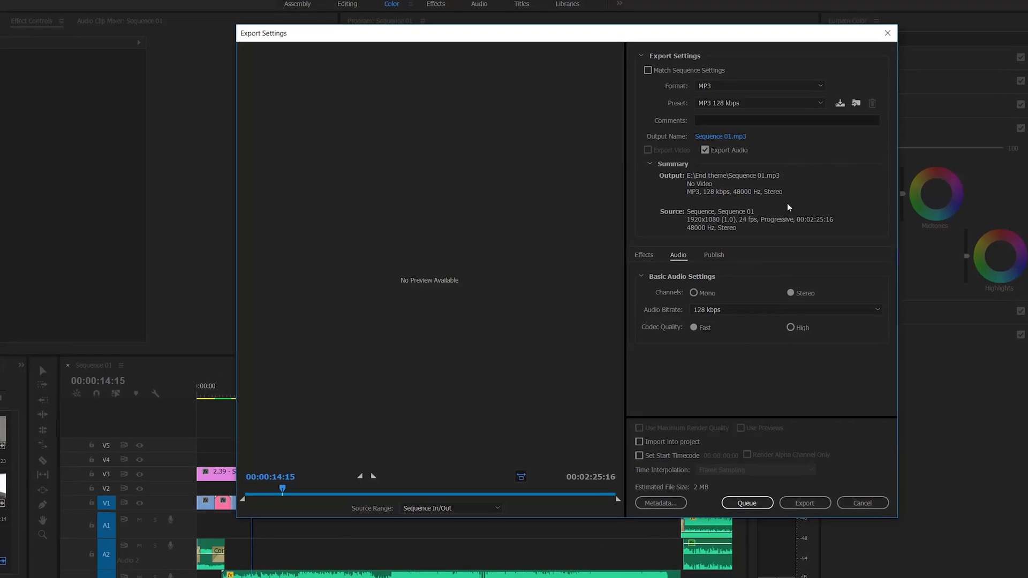
Set the export format to H.264 and bitrate encoding to VBR, 2 pass
click(759, 85)
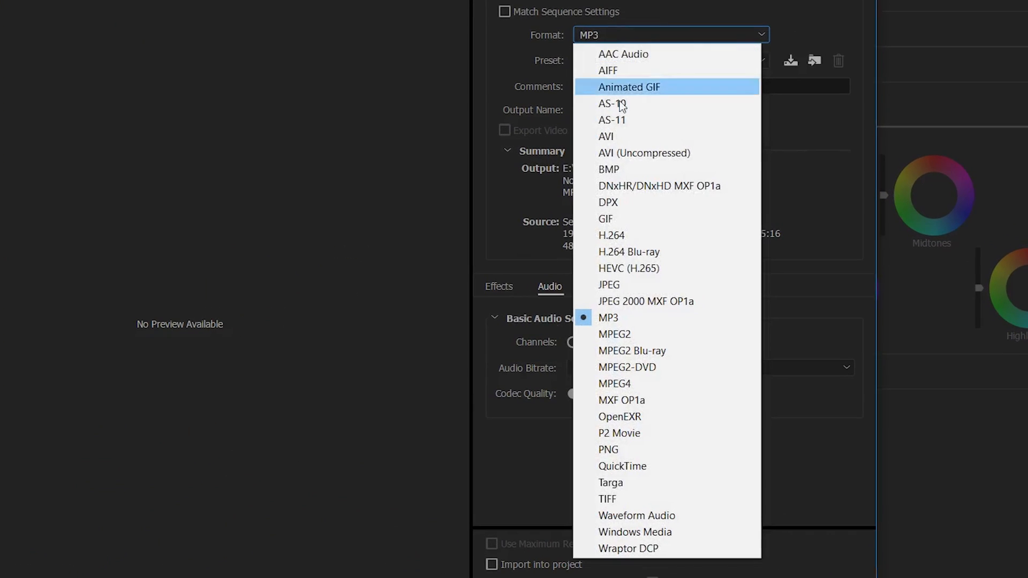
click(608, 318)
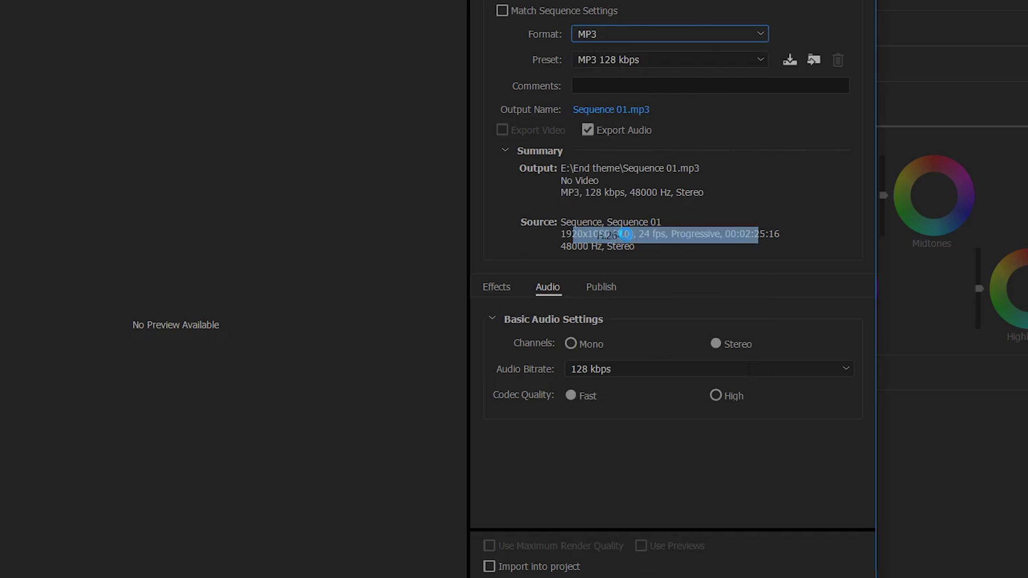
click(669, 34)
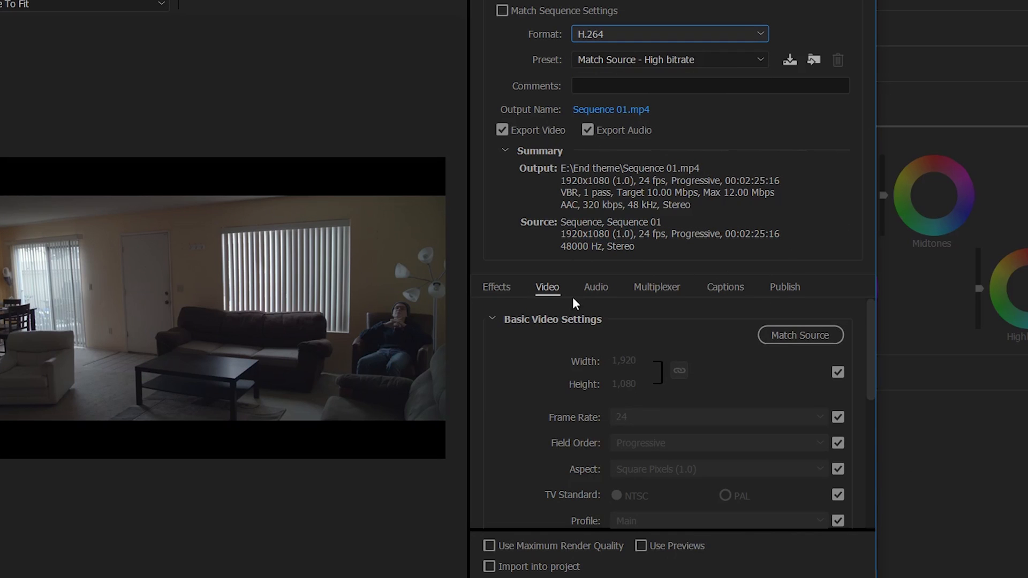
scroll(down, 3)
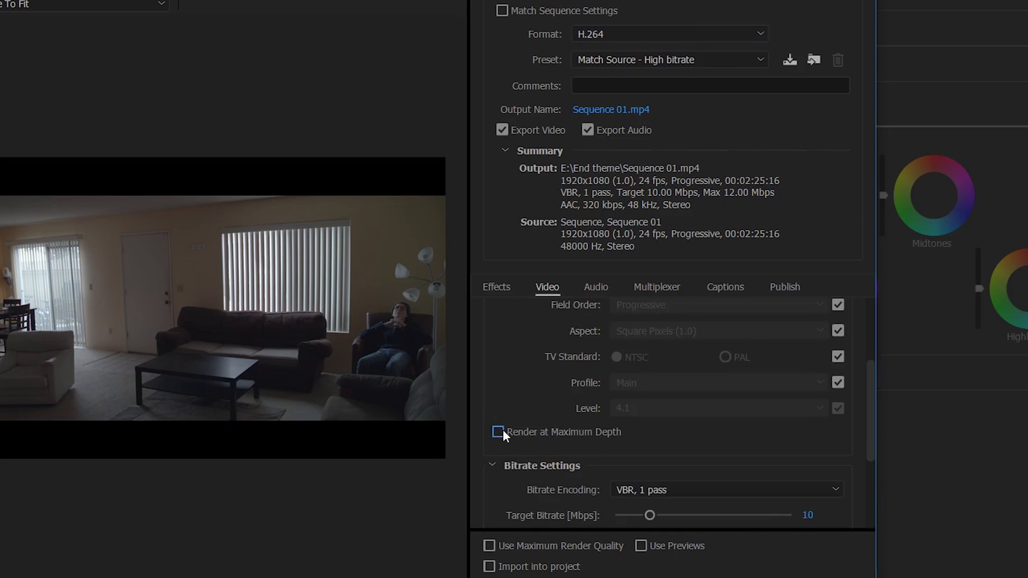
click(499, 433)
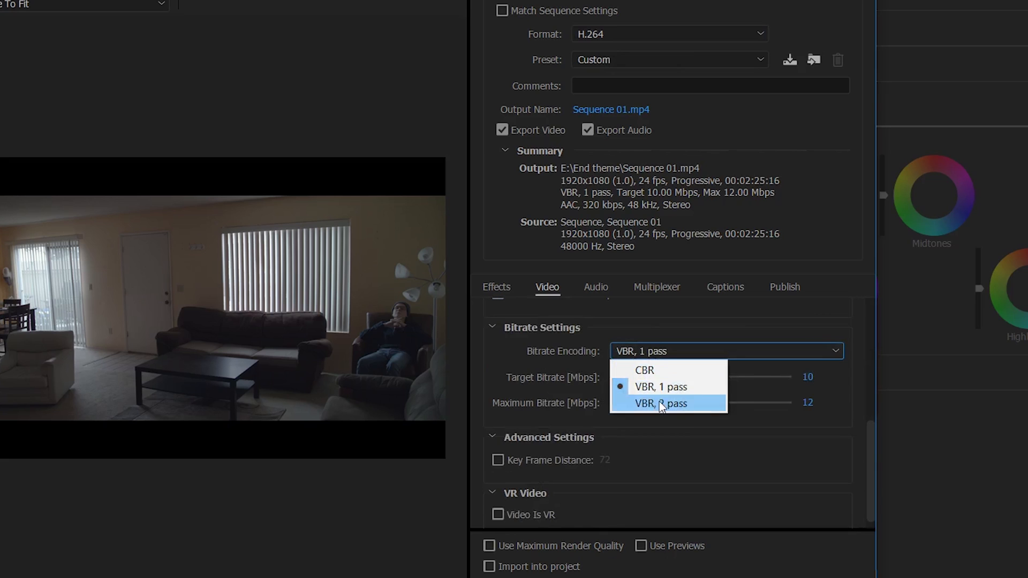
click(661, 404)
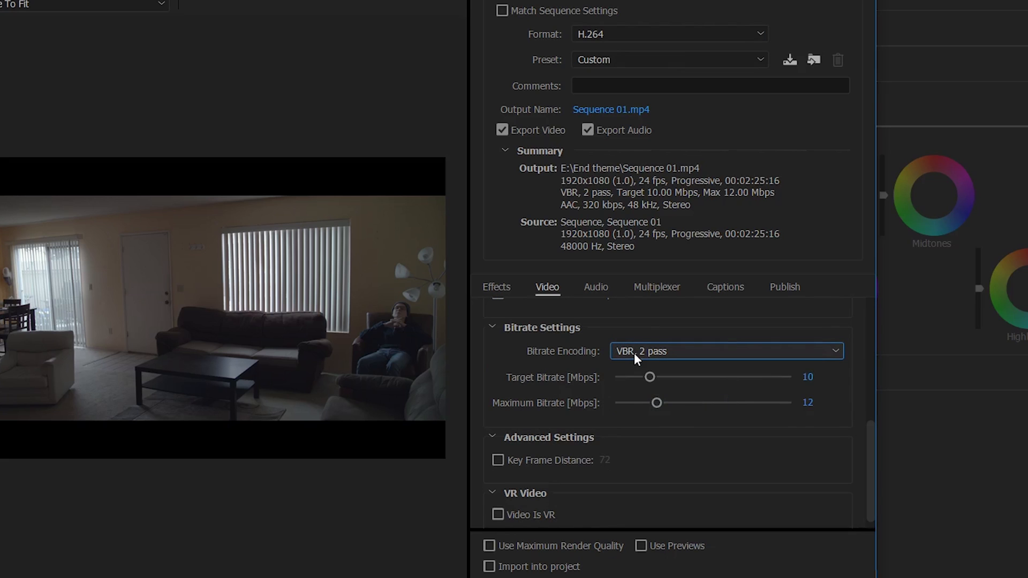
mouse_move(532, 358)
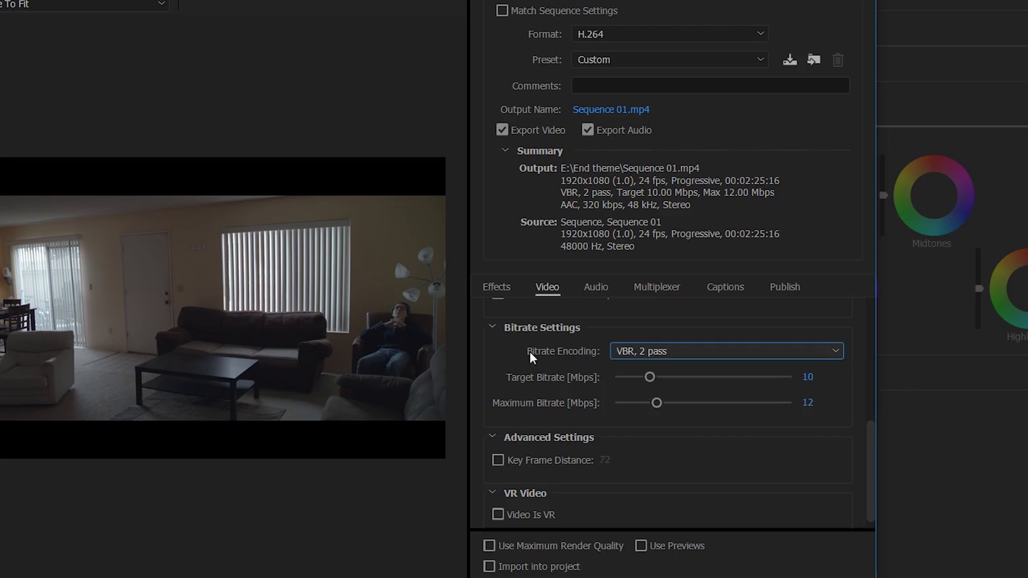
mouse_move(337, 367)
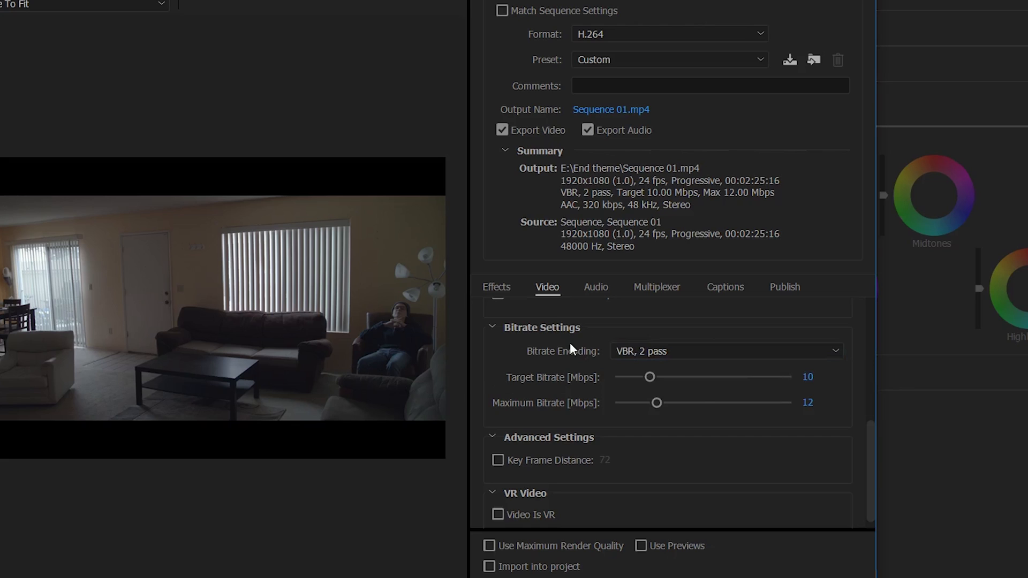
mouse_move(556, 403)
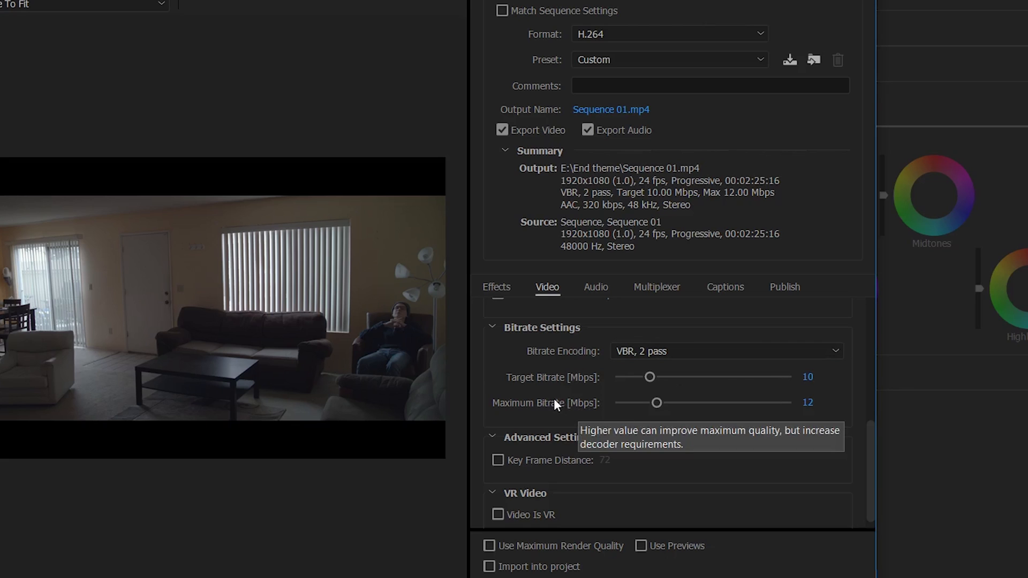
mouse_move(832, 382)
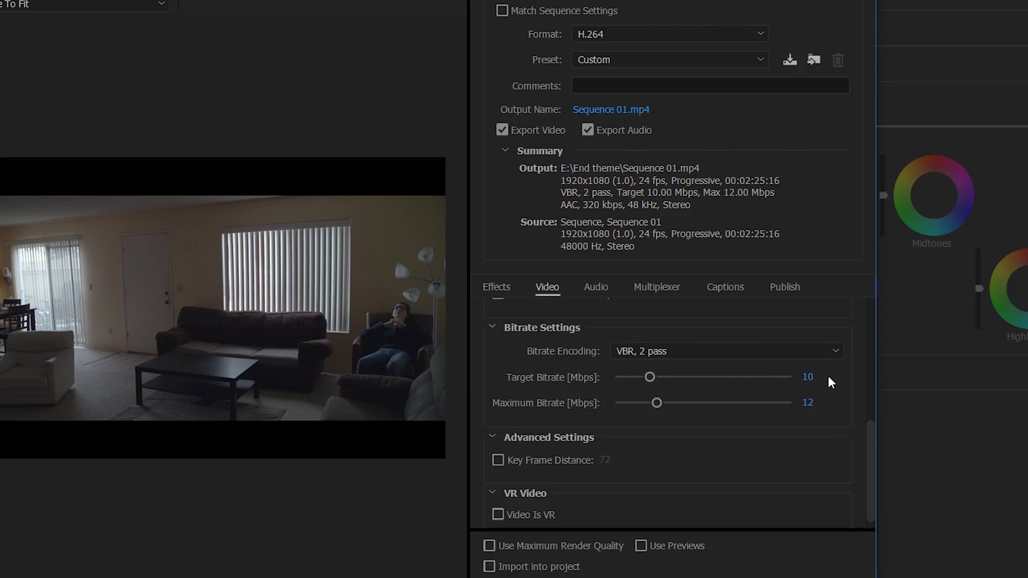
Enable maximum render quality and raise the target bitrate to about 41 Mbps
click(489, 546)
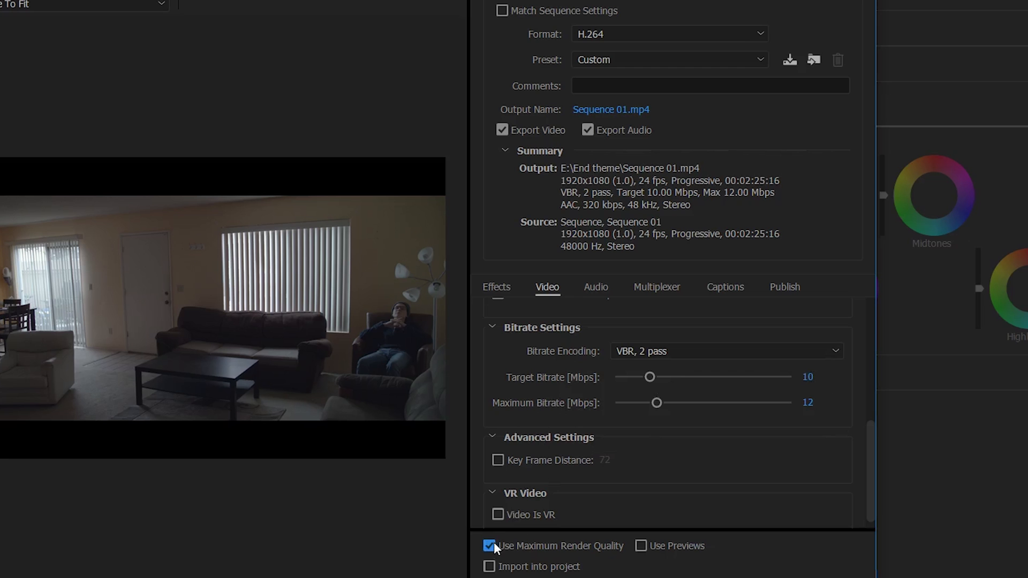
mouse_move(584, 380)
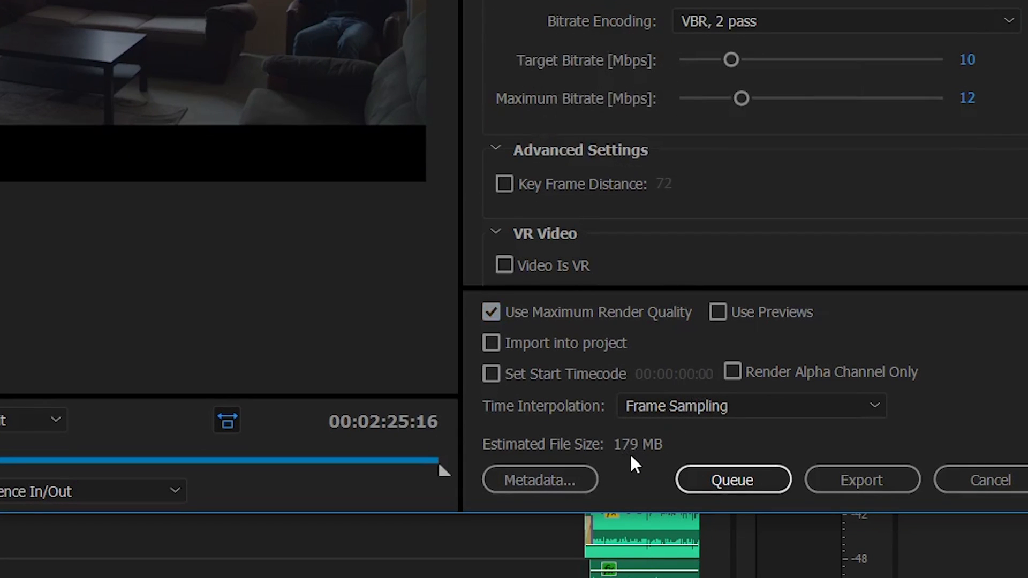
mouse_move(735, 69)
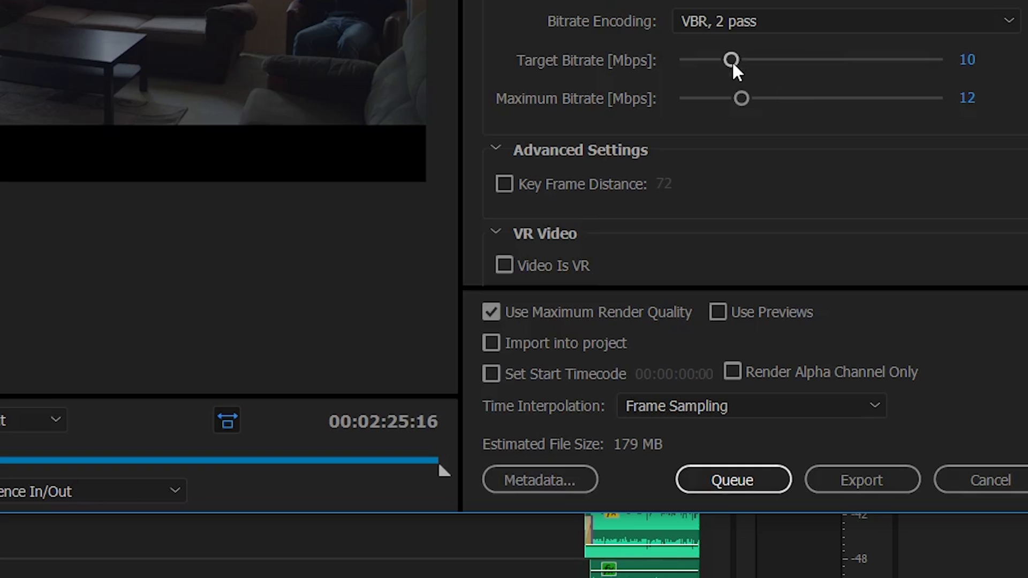
drag(730, 59, 832, 59)
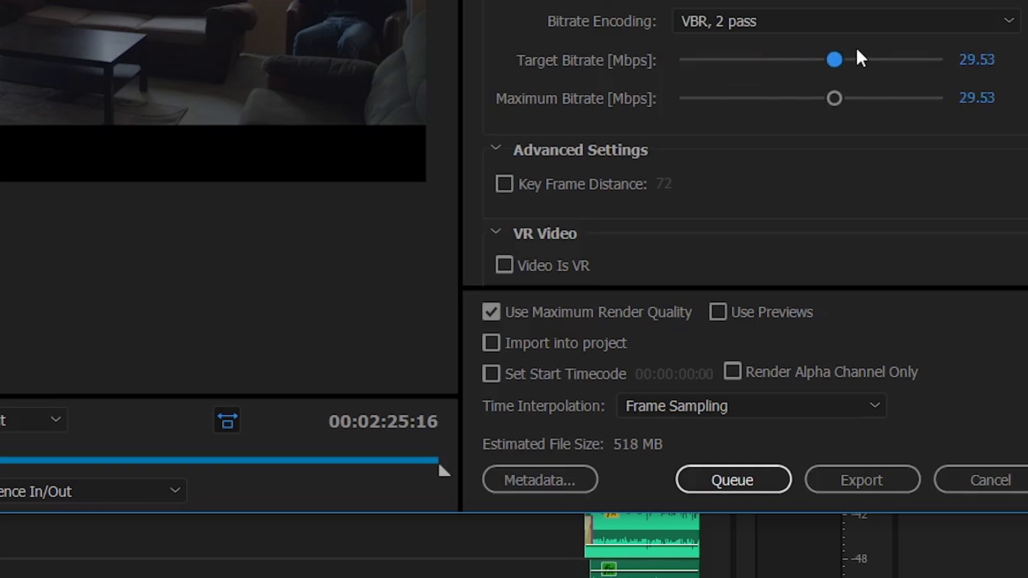
mouse_move(621, 459)
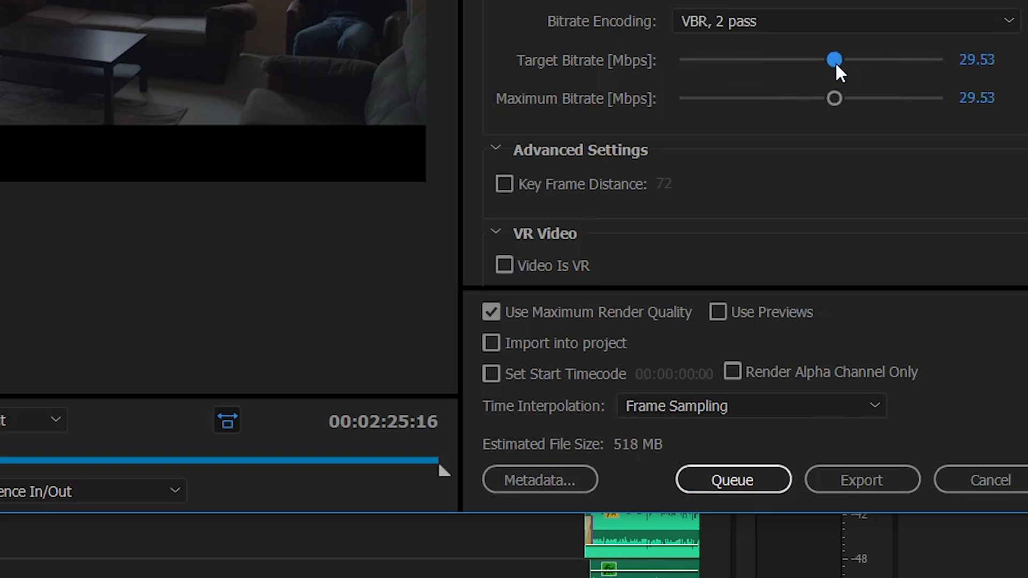
drag(835, 59, 898, 59)
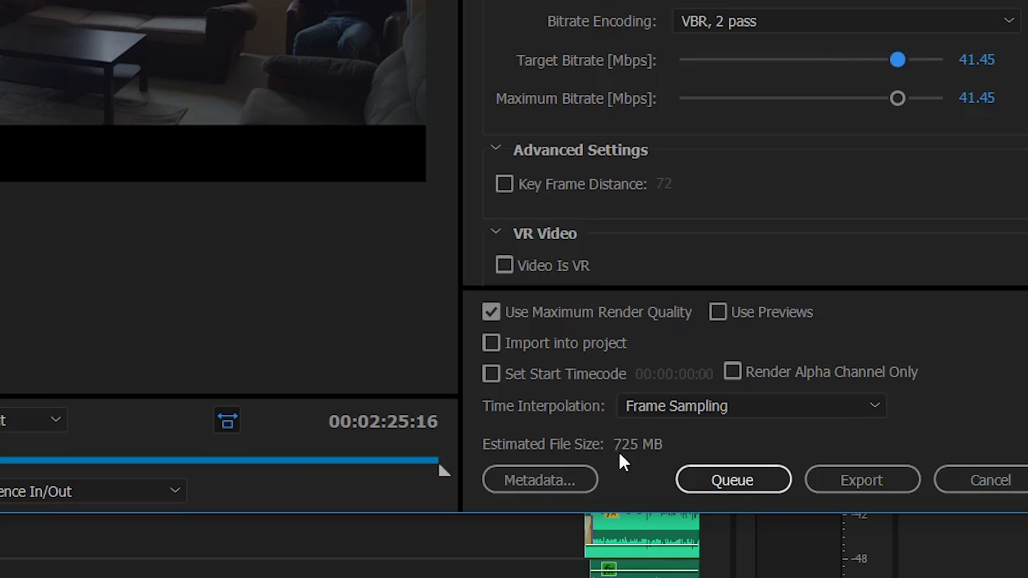
mouse_move(925, 92)
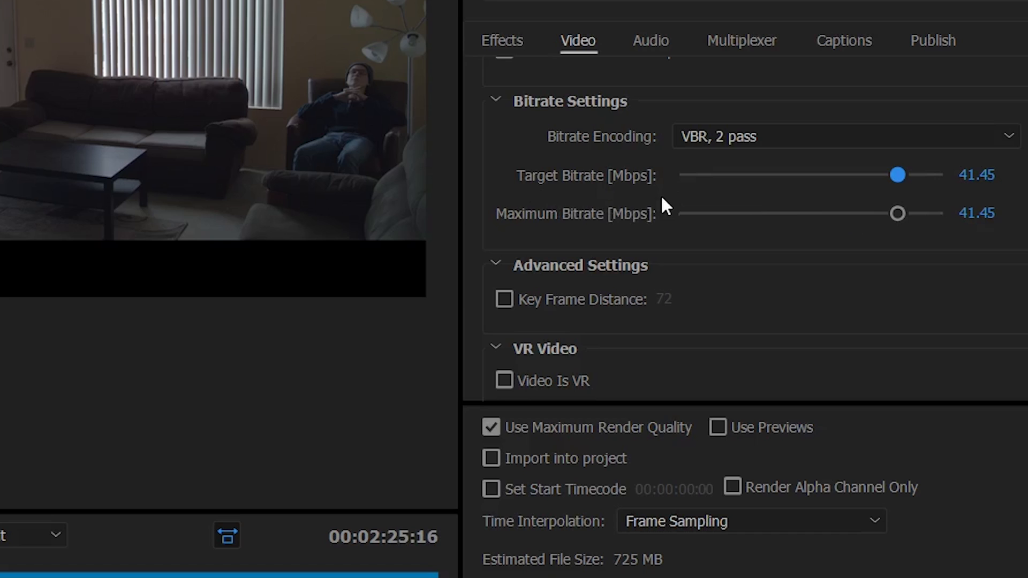
mouse_move(638, 203)
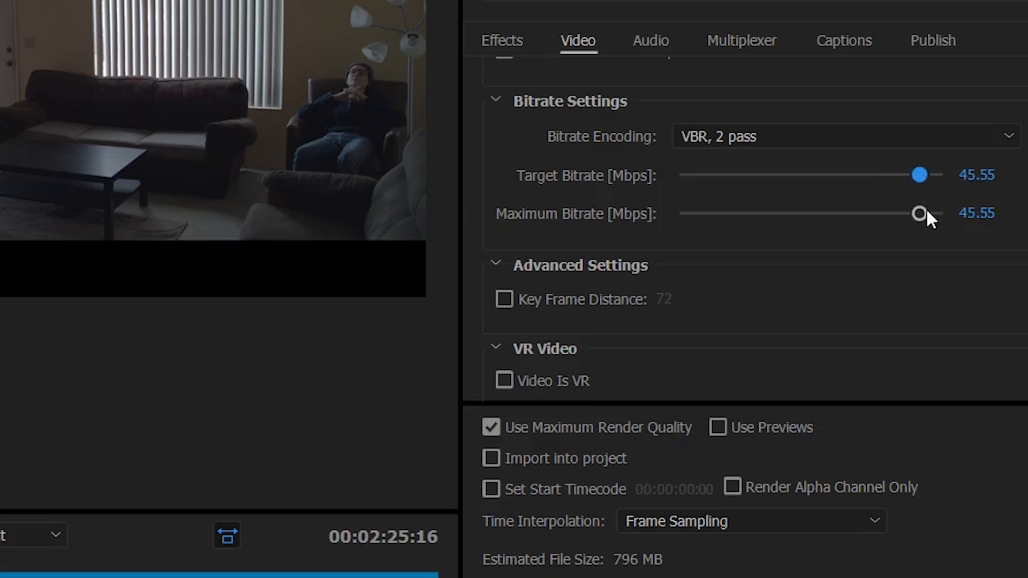
mouse_move(937, 271)
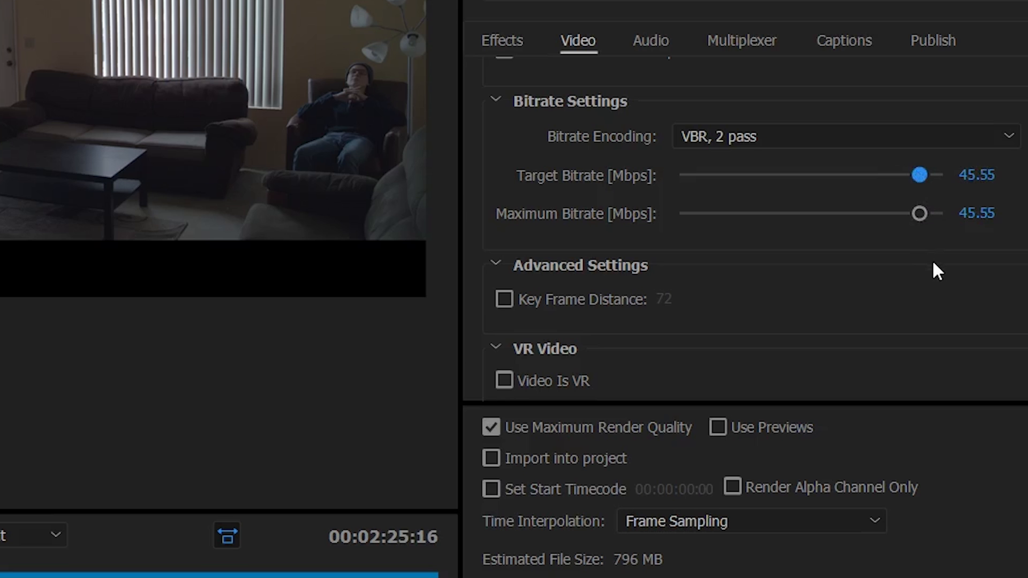
mouse_move(201, 351)
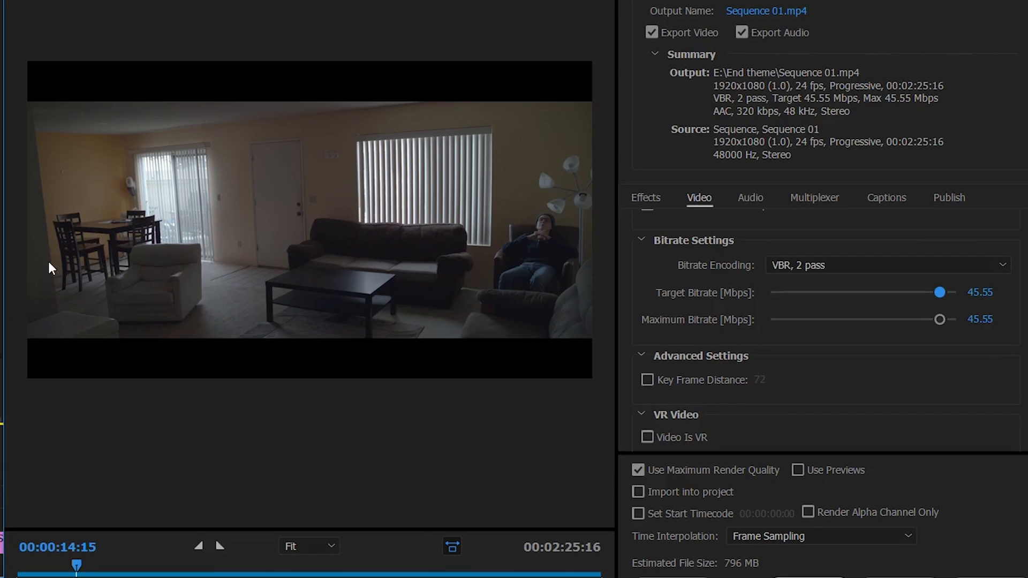
mouse_move(354, 344)
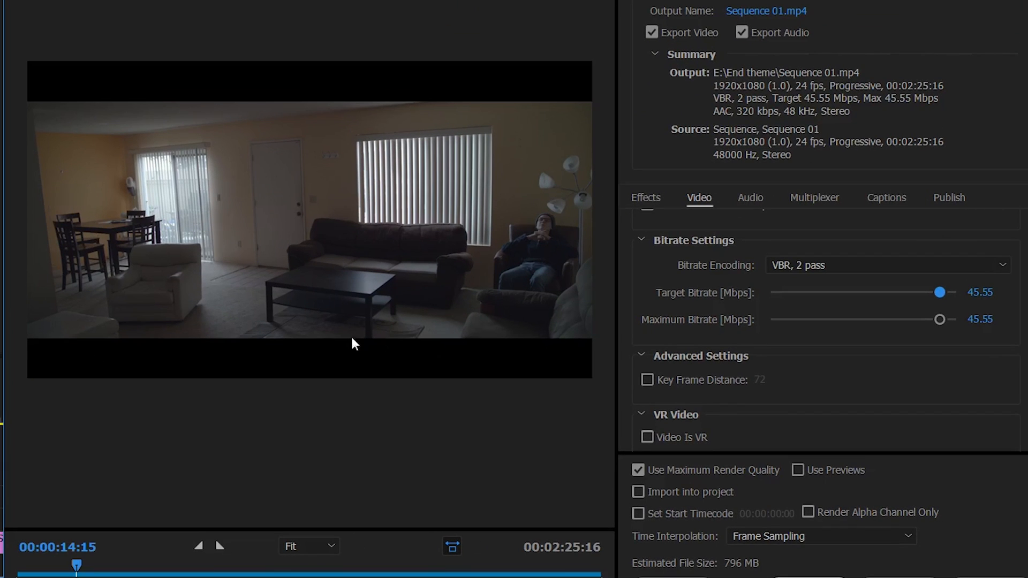
mouse_move(586, 145)
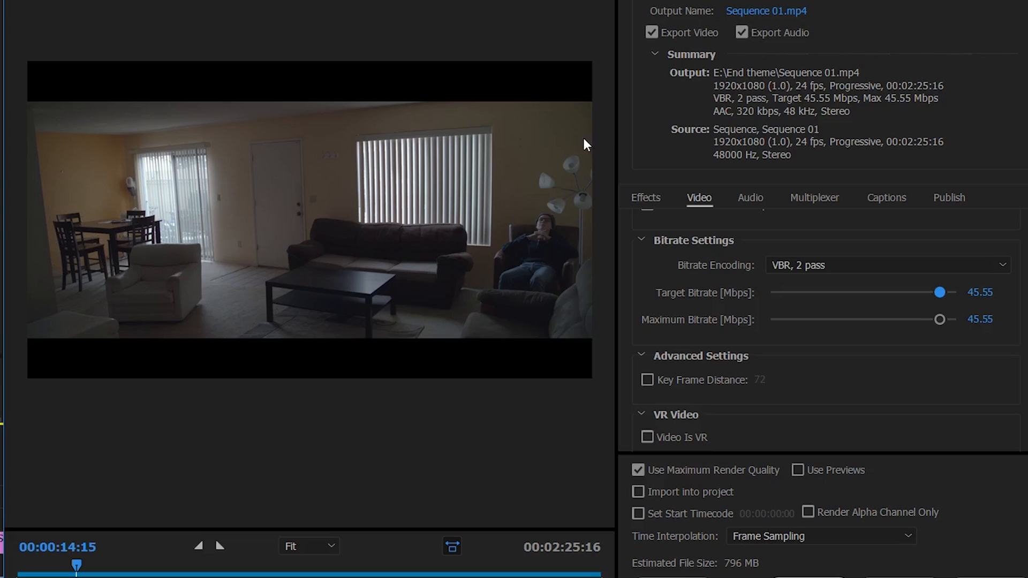
mouse_move(249, 307)
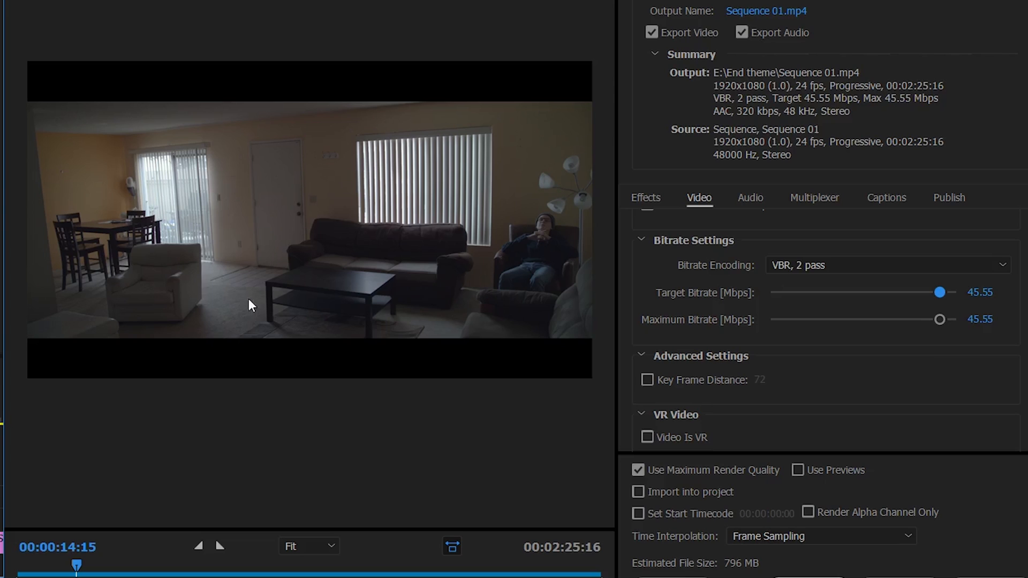
mouse_move(134, 240)
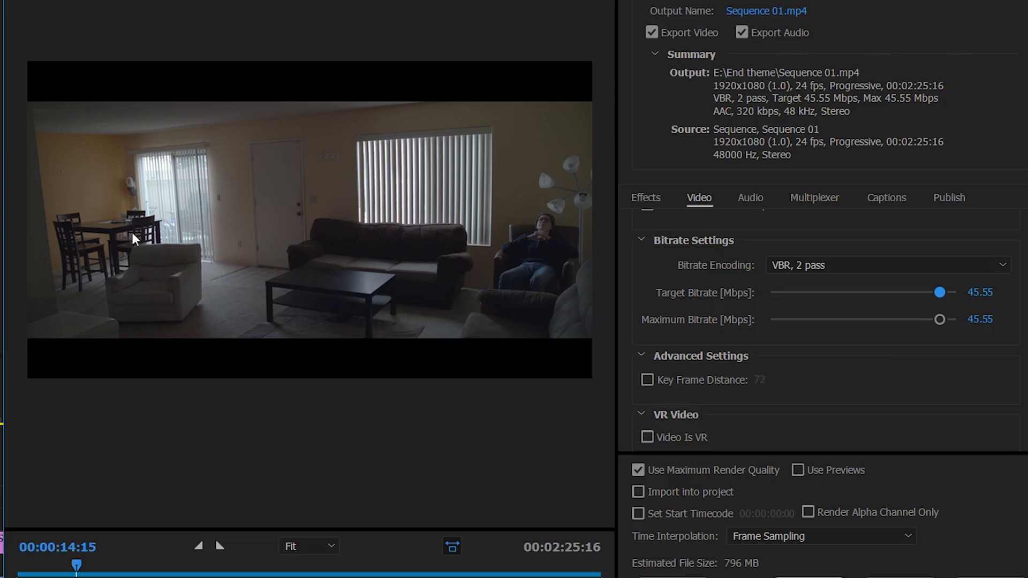
mouse_move(533, 385)
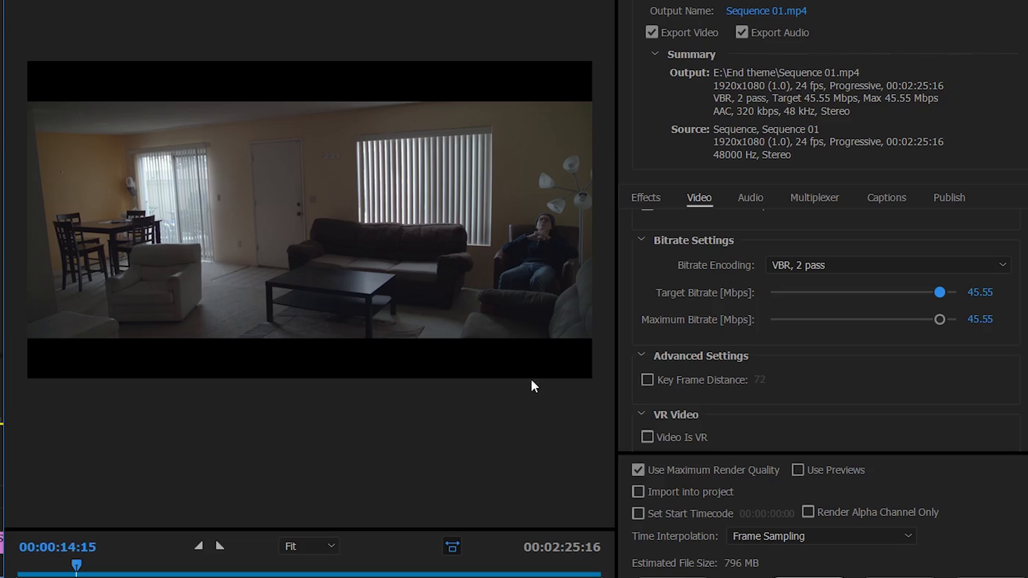
mouse_move(941, 293)
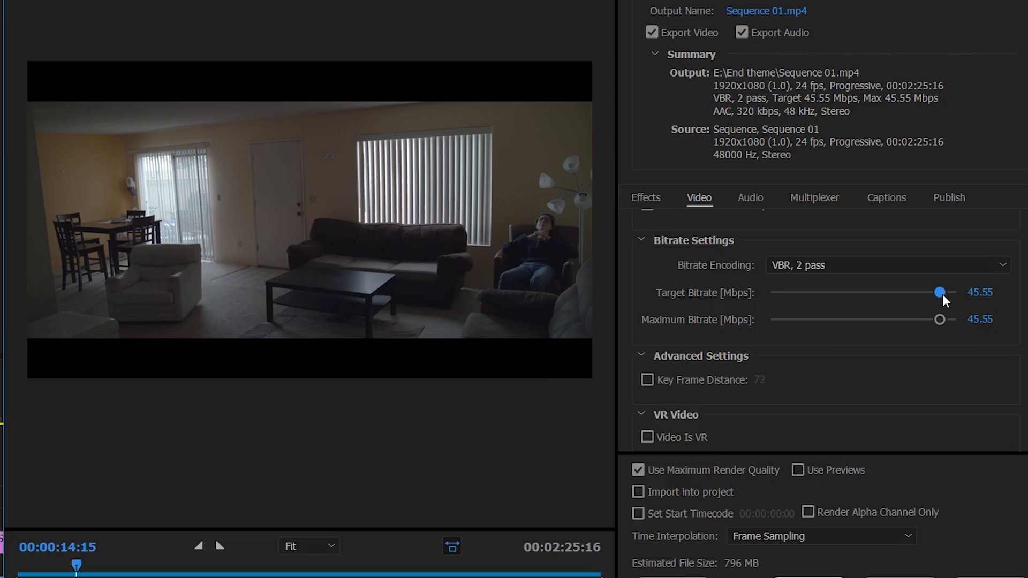
Drag the target bitrate slider until target and maximum bitrate read 50 Mbps
drag(939, 293, 956, 293)
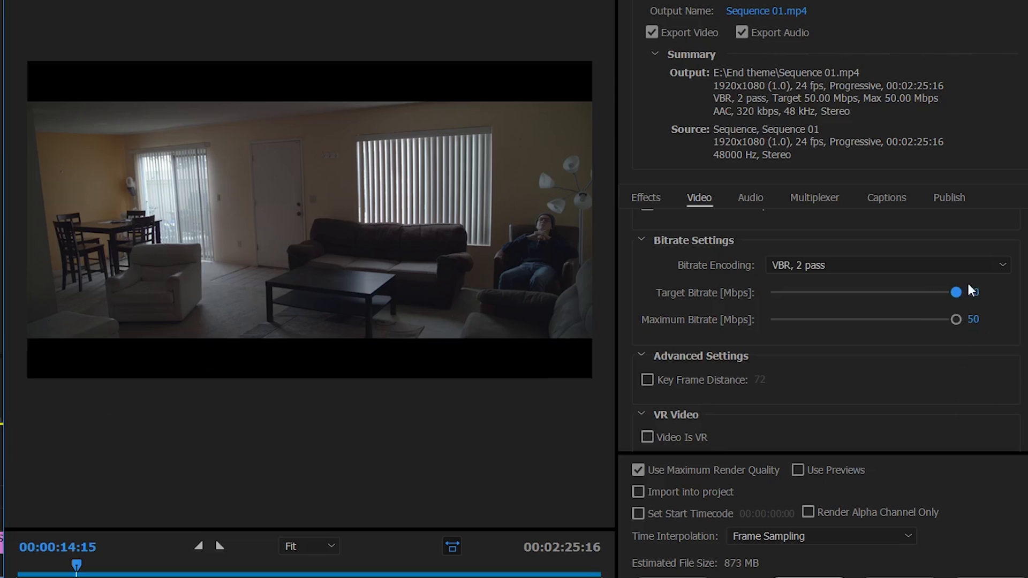
drag(956, 292, 956, 292)
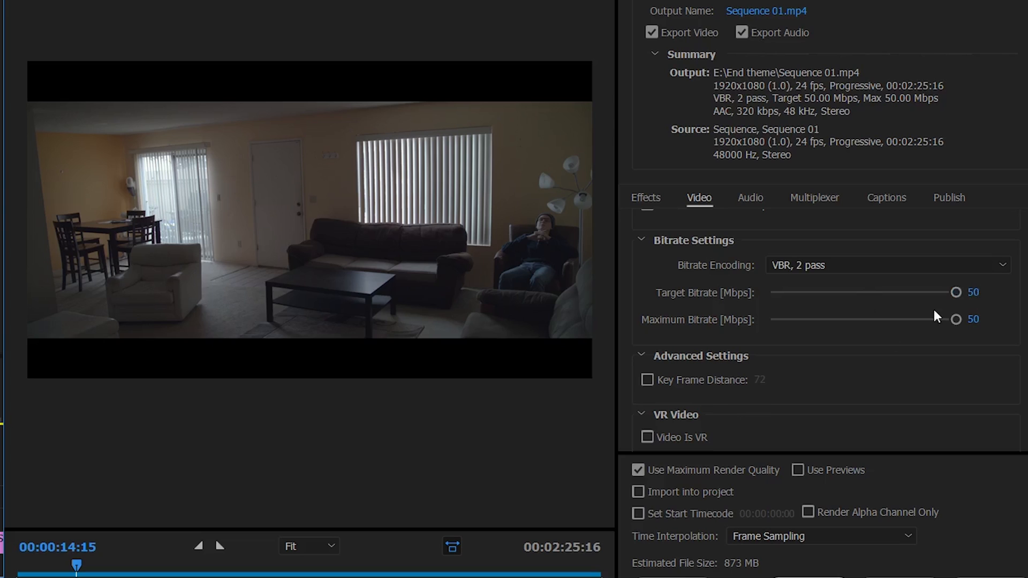
mouse_move(899, 382)
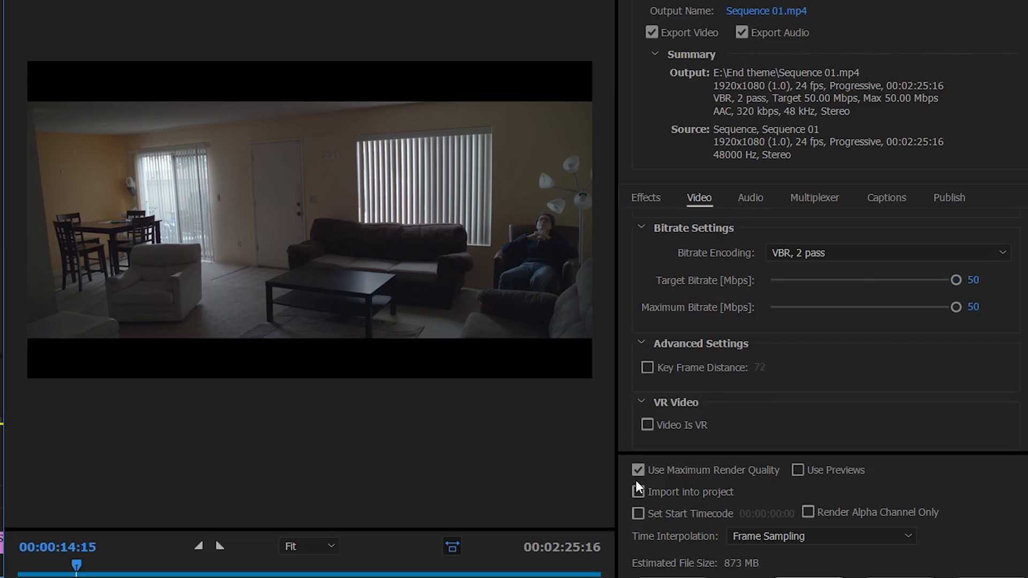
mouse_move(759, 480)
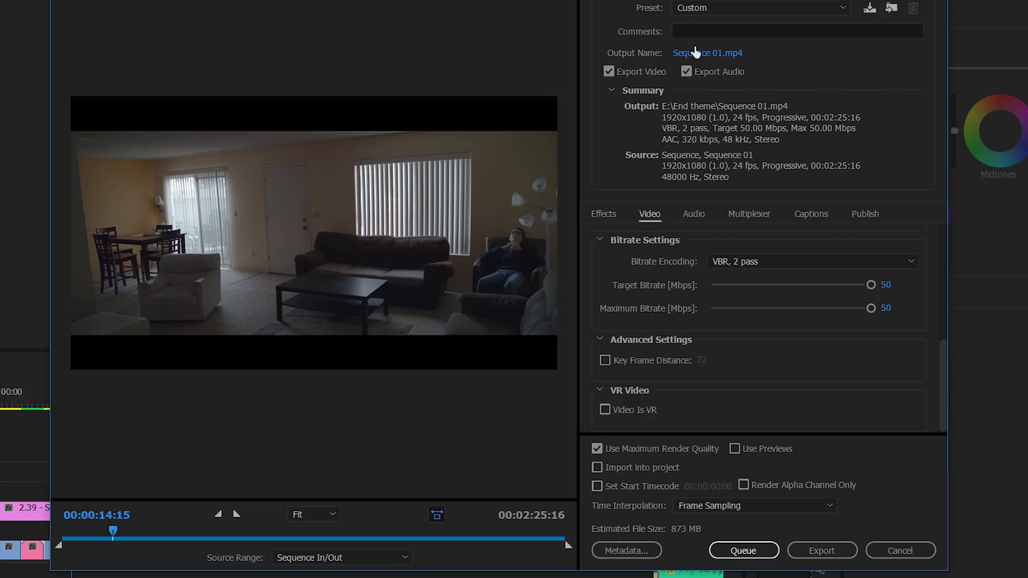
click(707, 53)
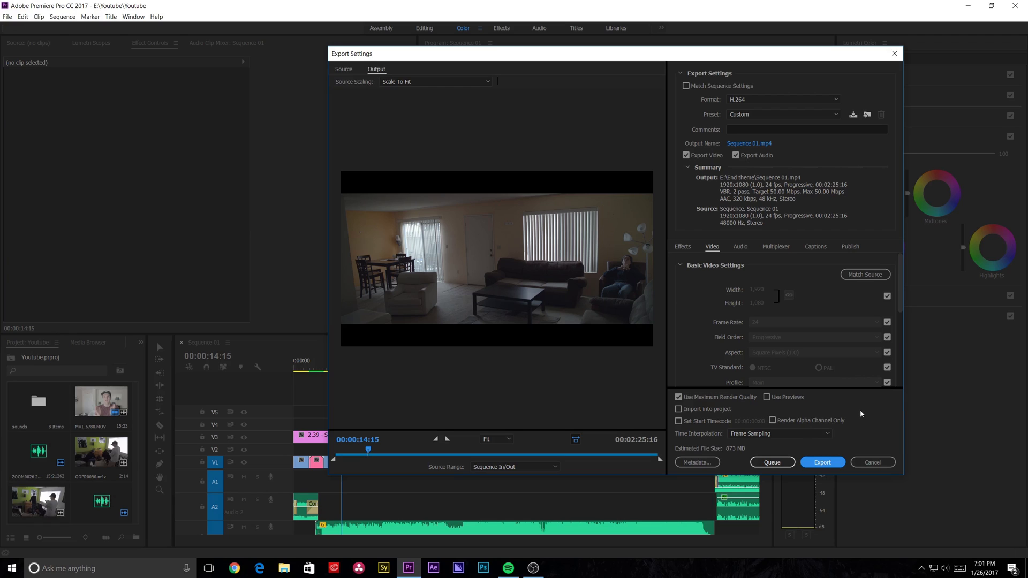
mouse_move(862, 414)
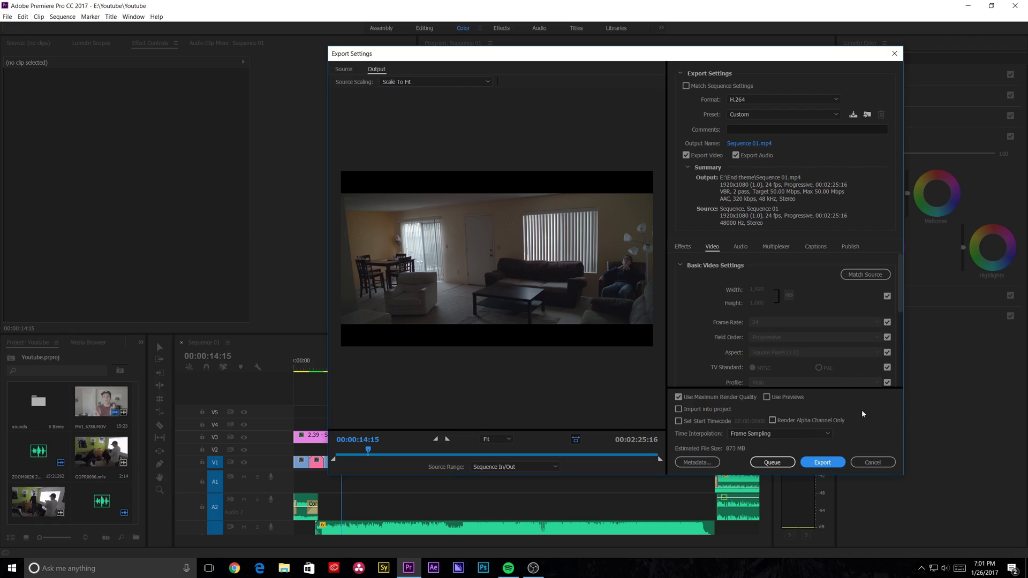